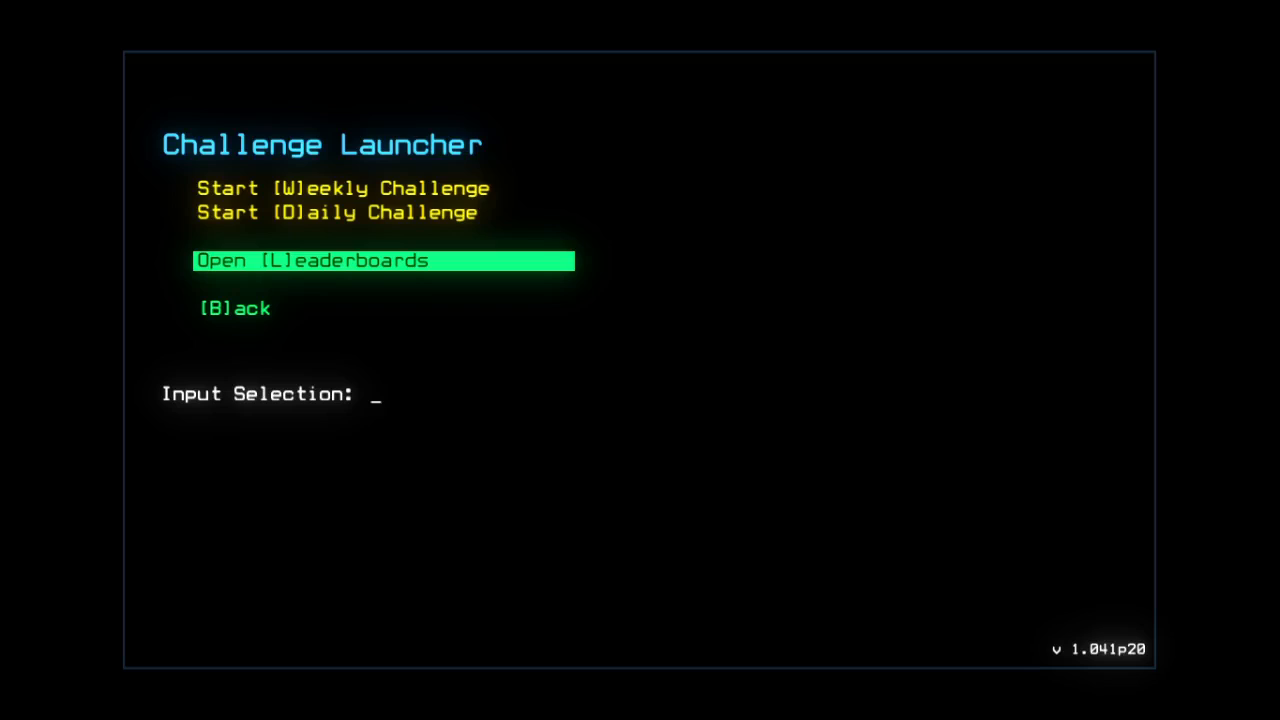
- Start the daily challenge run from the Challenge Launcher
key(L)
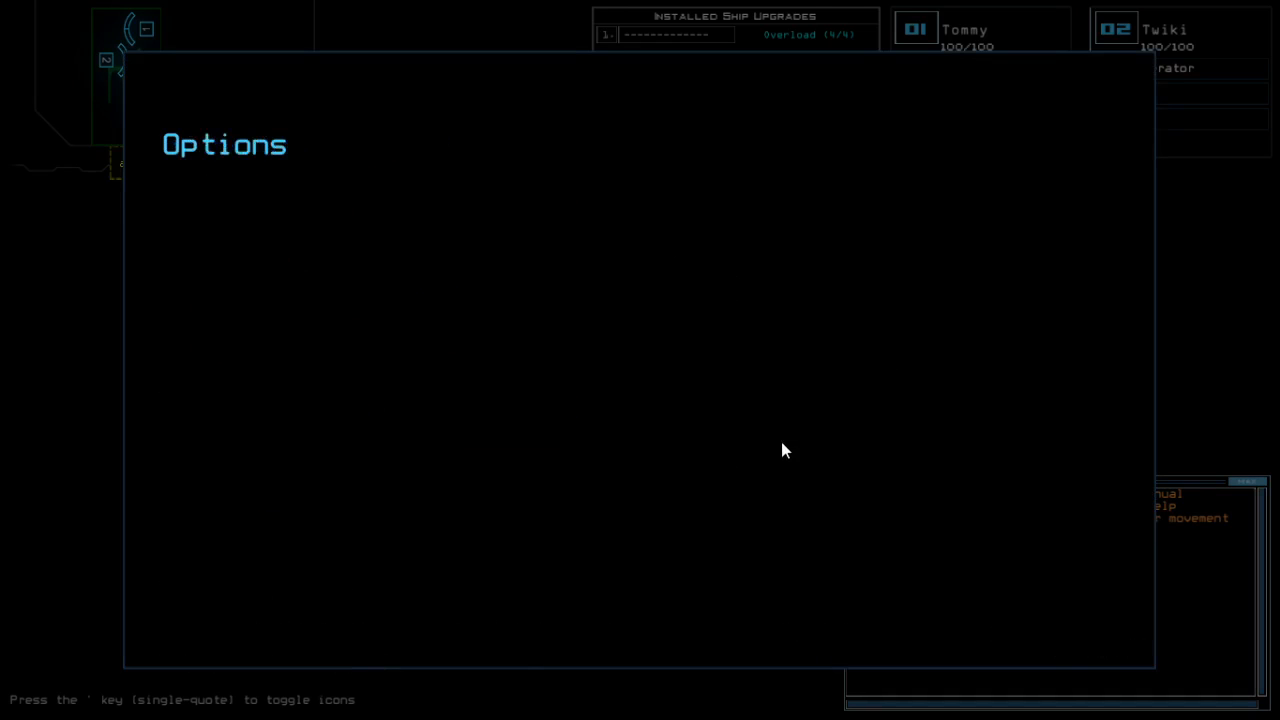
key(Escape)
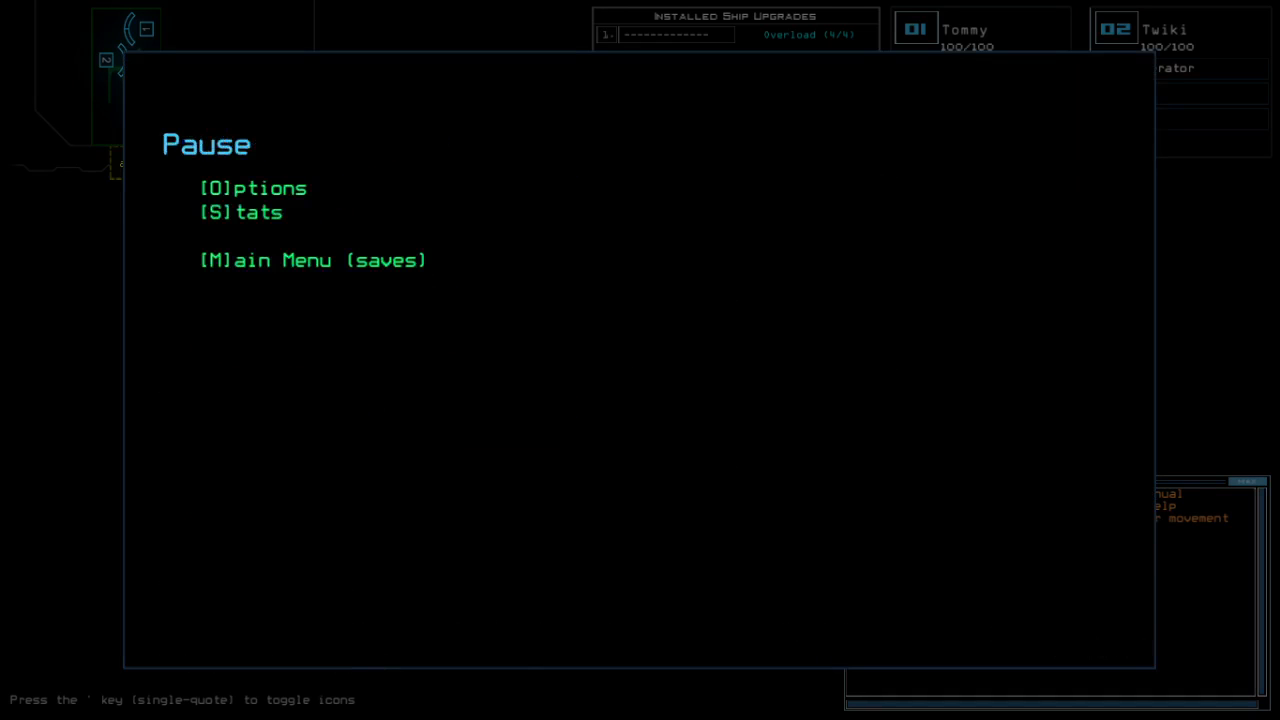
key(Escape)
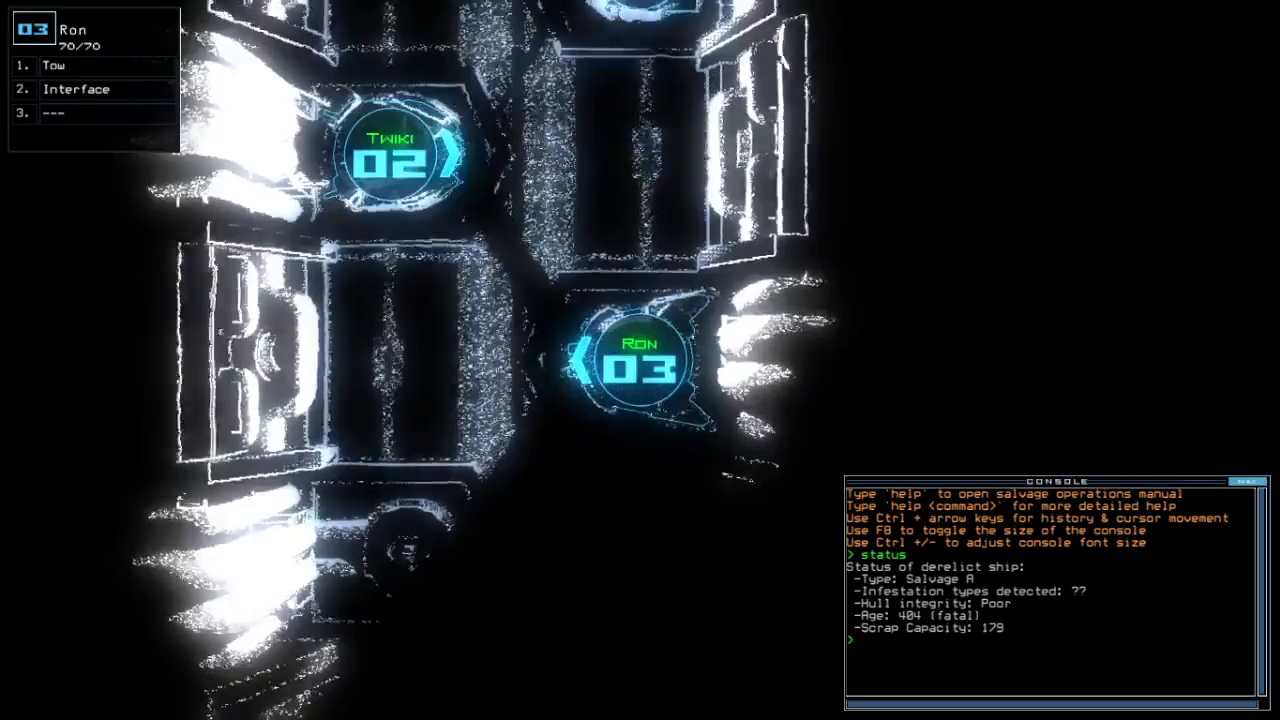
- Swap Ron's modules to Sensor and Gather, then drop a sensor, leaving 49 of 50
text(swap)
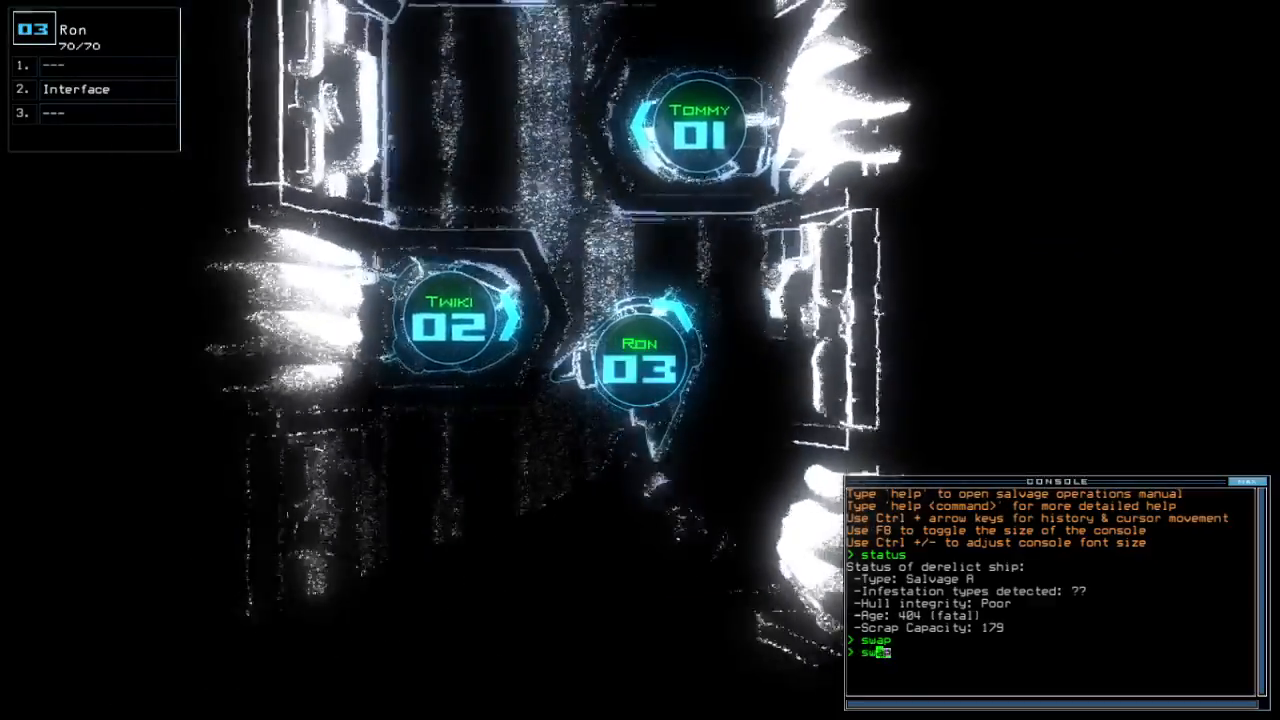
key(Return)
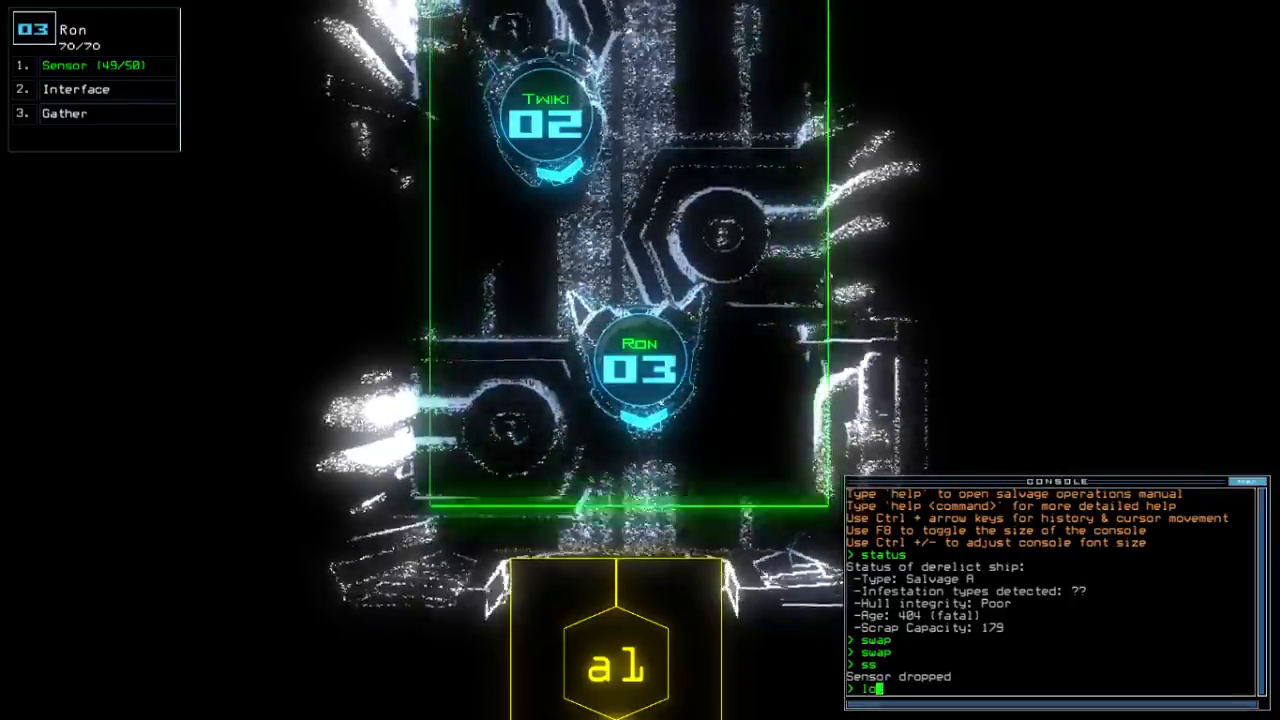
text(d8)
key(Return)
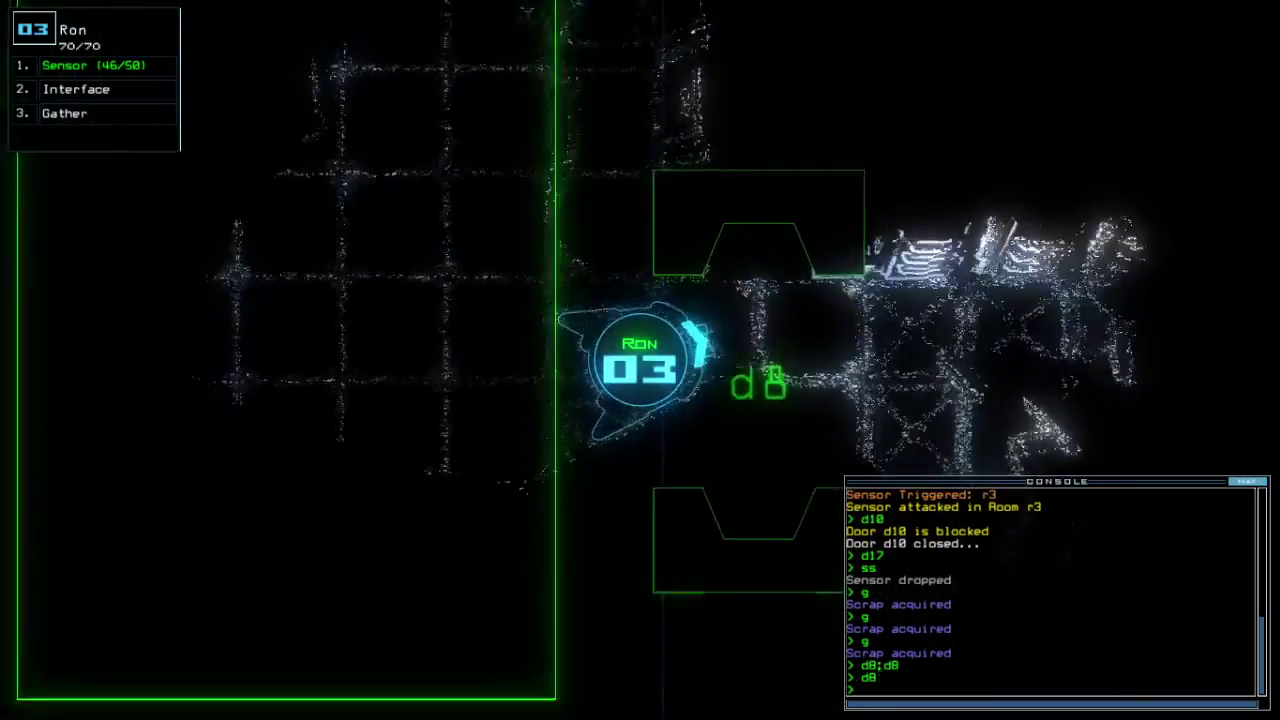
- Issue the 'cc' console command and execute the pending door d7 command
text(cc)
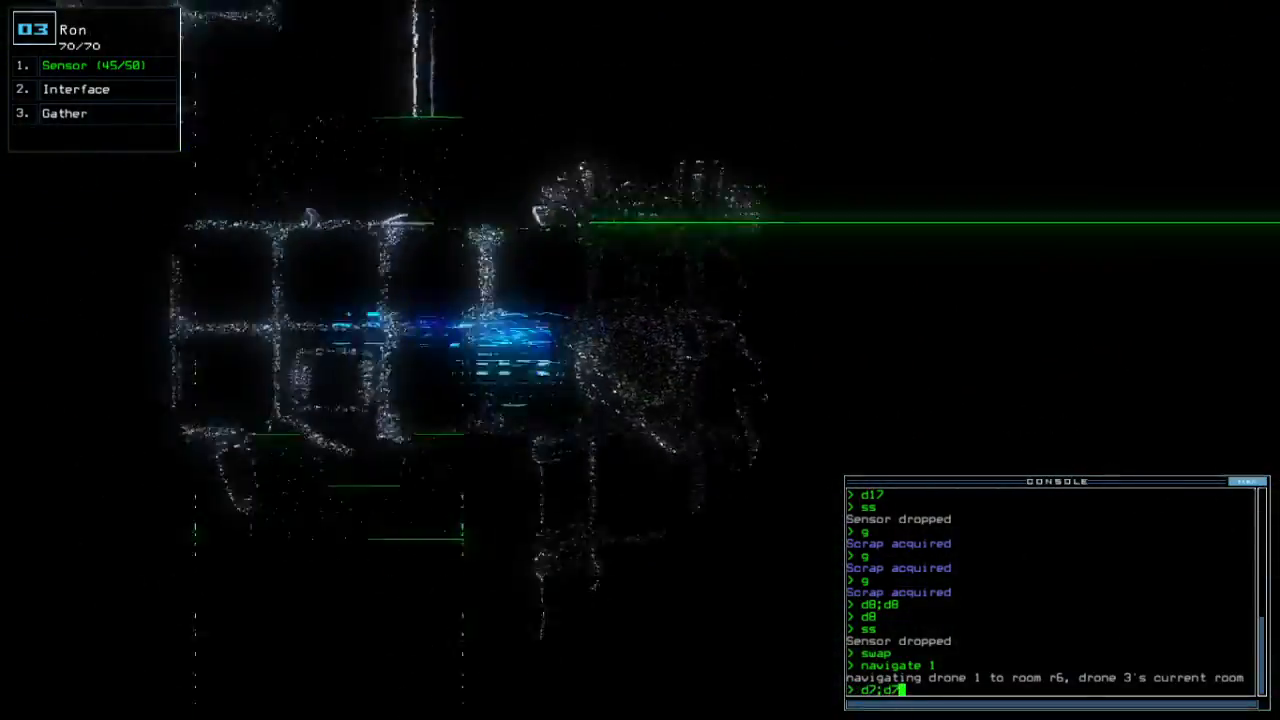
key(Return)
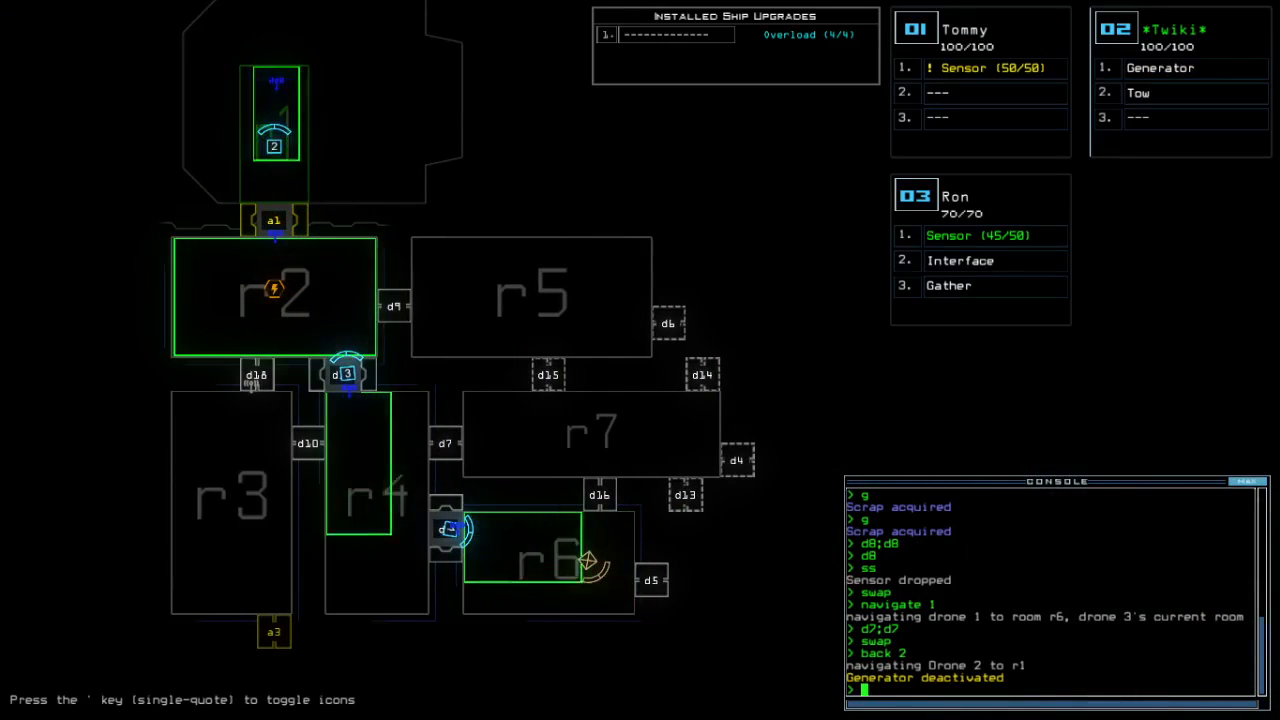
- Run the 'f r3 r5' command targeting rooms r3 and r5
text(f r3 r5)
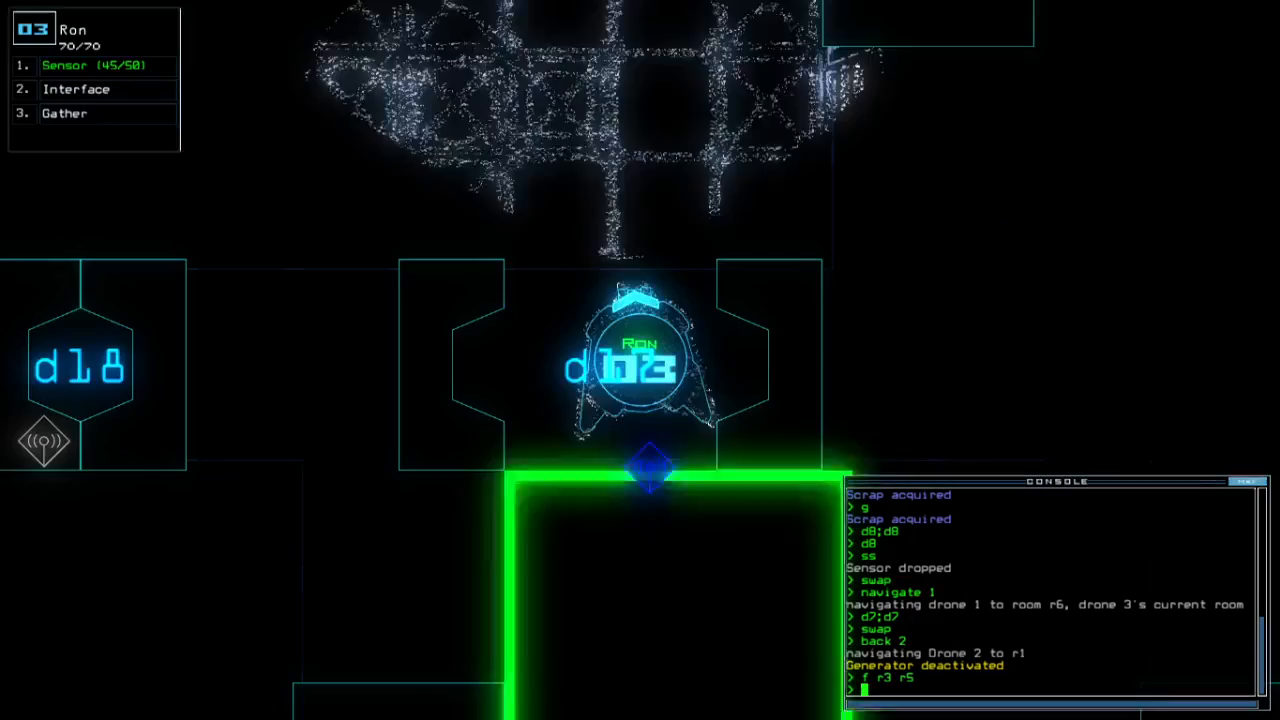
key(Return)
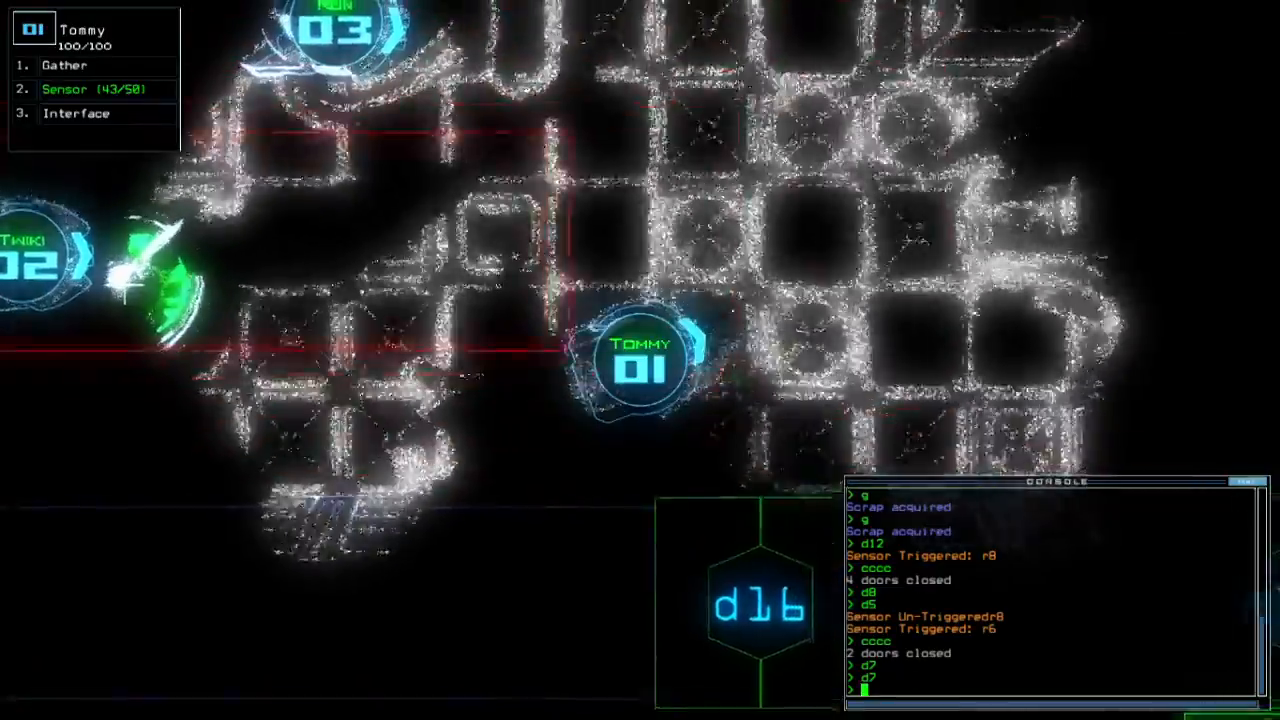
- Issue the d13 door command and confirm the pending console command
text(d13)
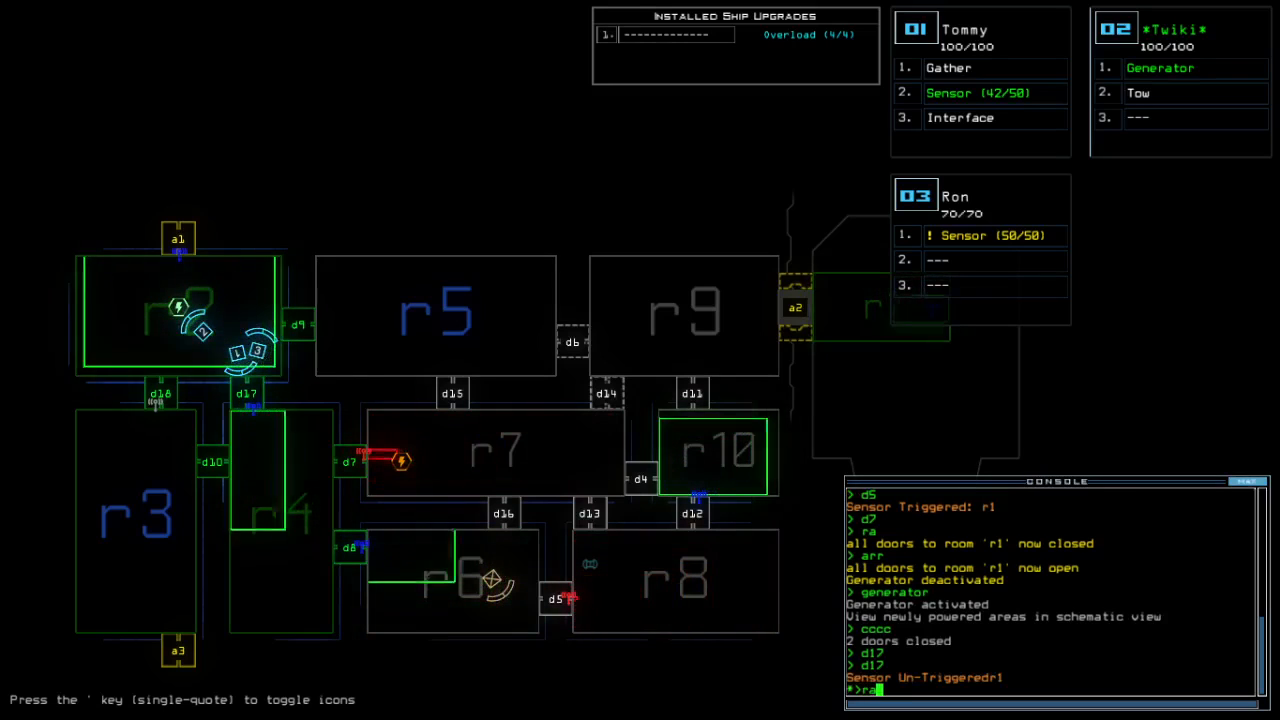
key(Return)
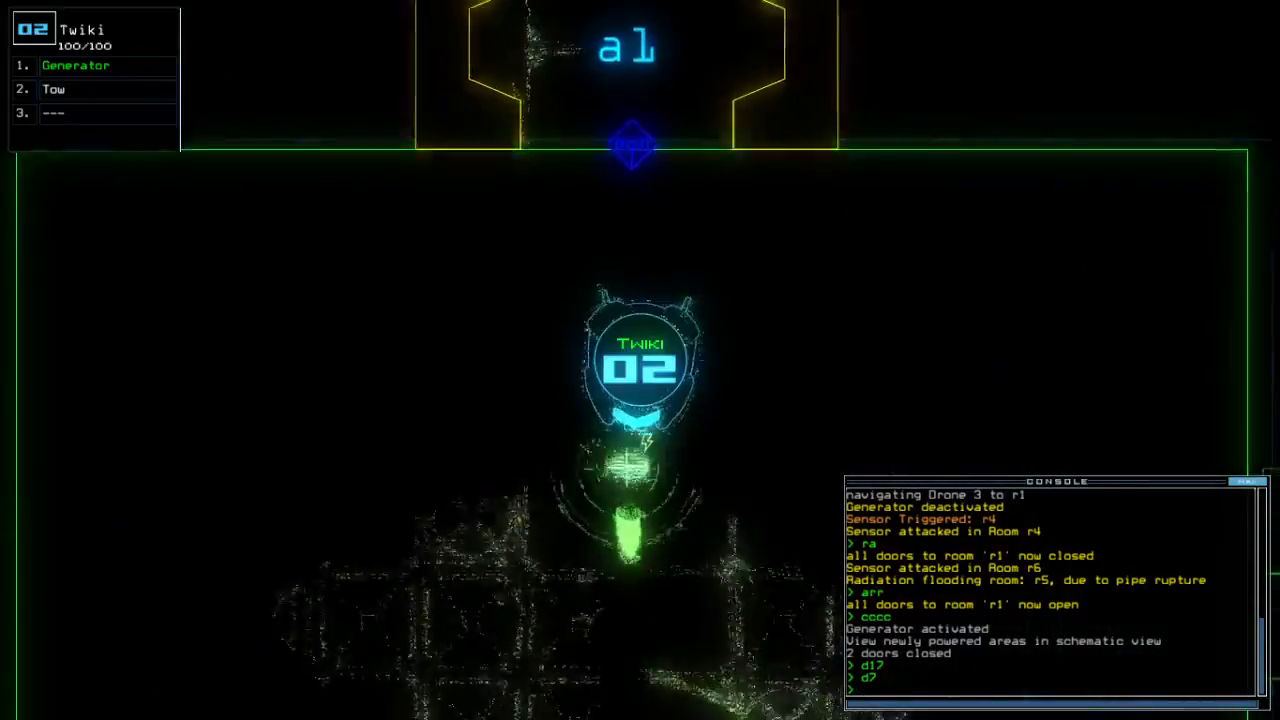
- Enter 'navigate 1' while monitoring sensor attacks in r4, r6 and radiation in r5
text(navigate 1)
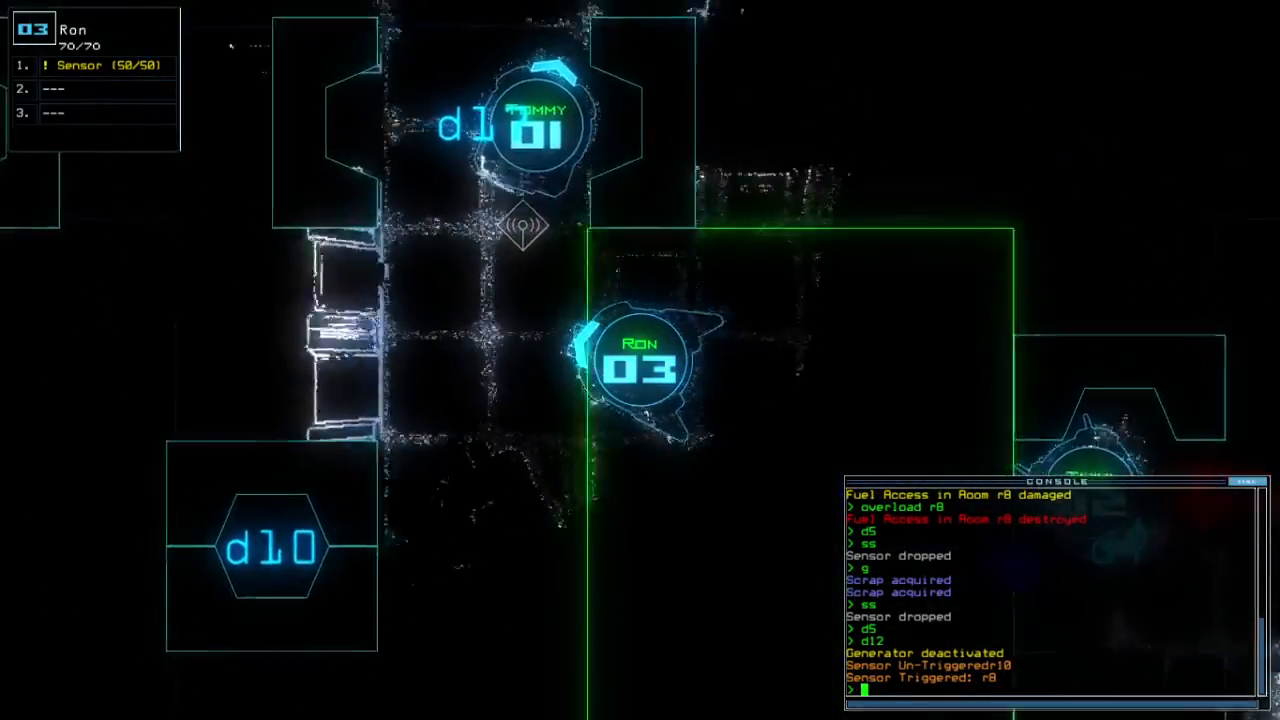
- Enter 'navigate 2' and 'generator' to move drone 2 and deactivate the generator
text(navigate 2)
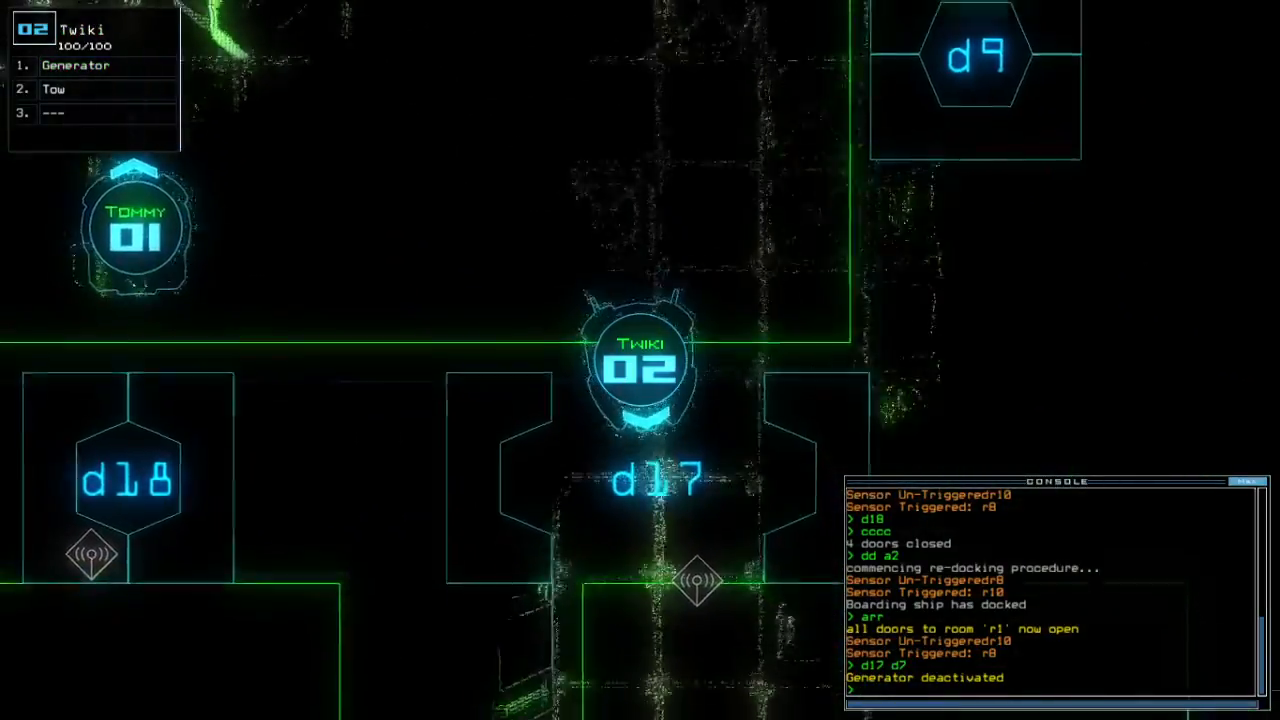
text(generator)
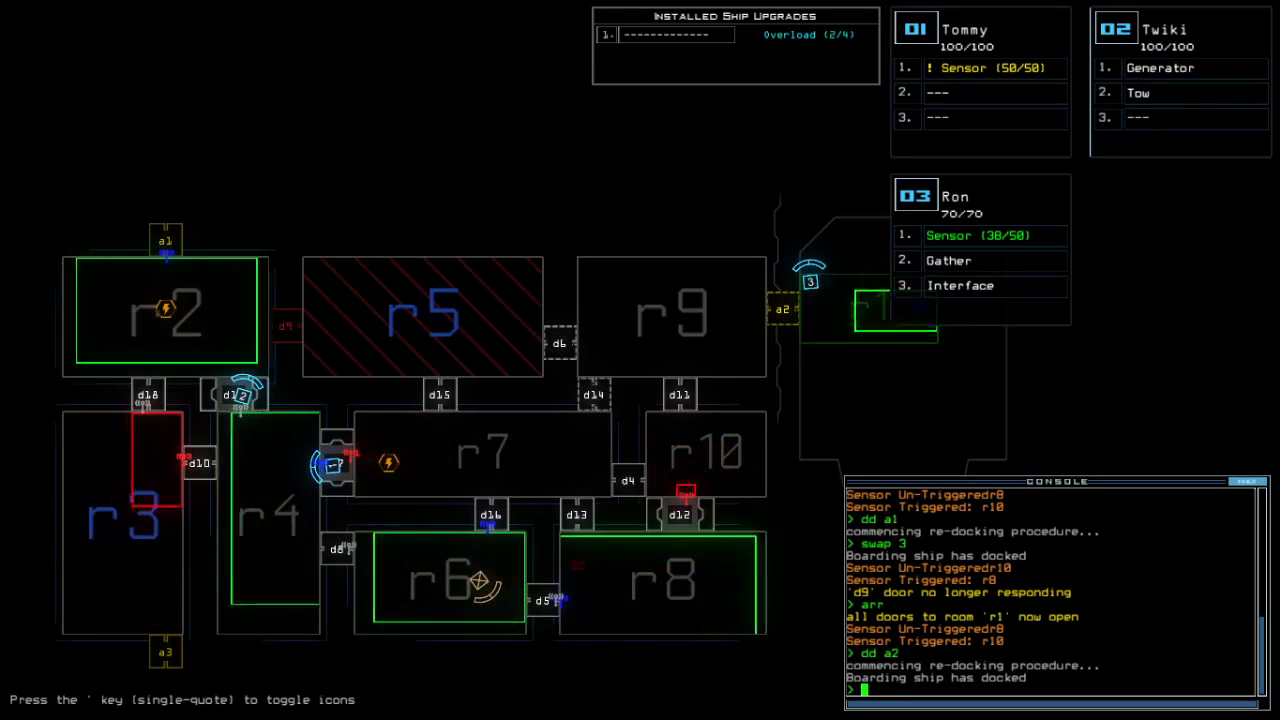
- View the schematic map and begin the 'dd' re-dock command for airlock a1
key(')
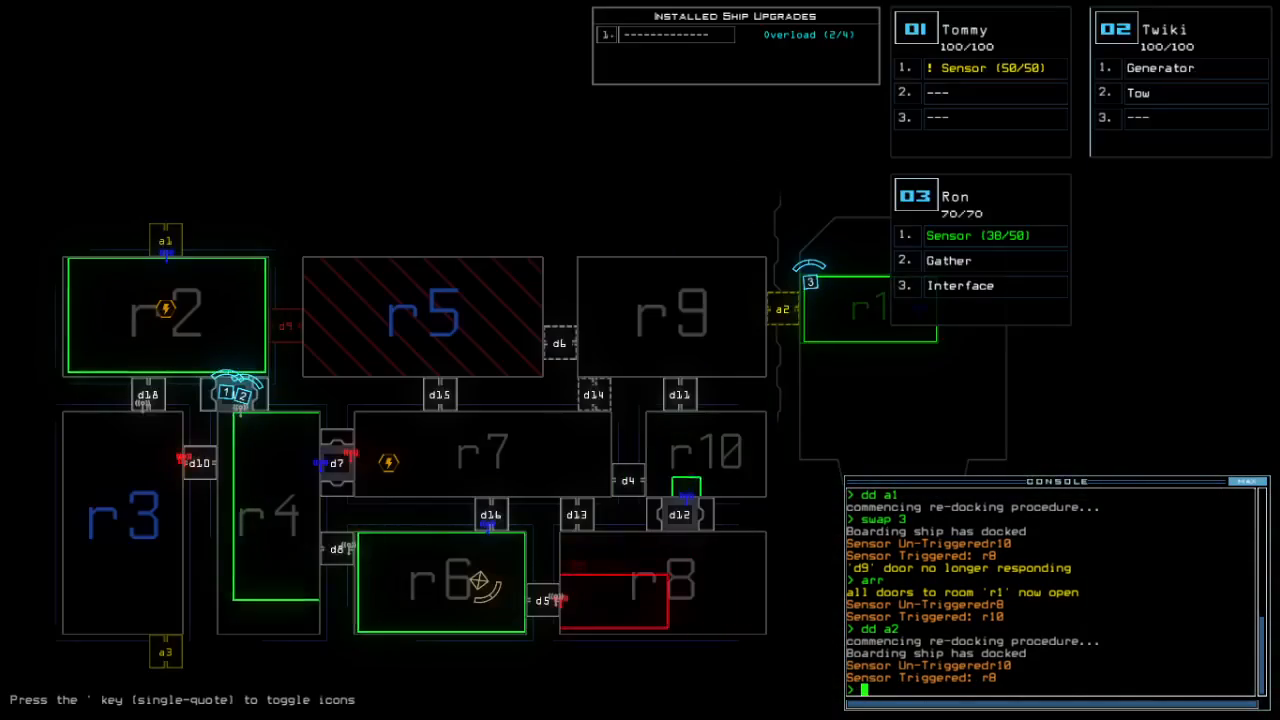
text(dd)
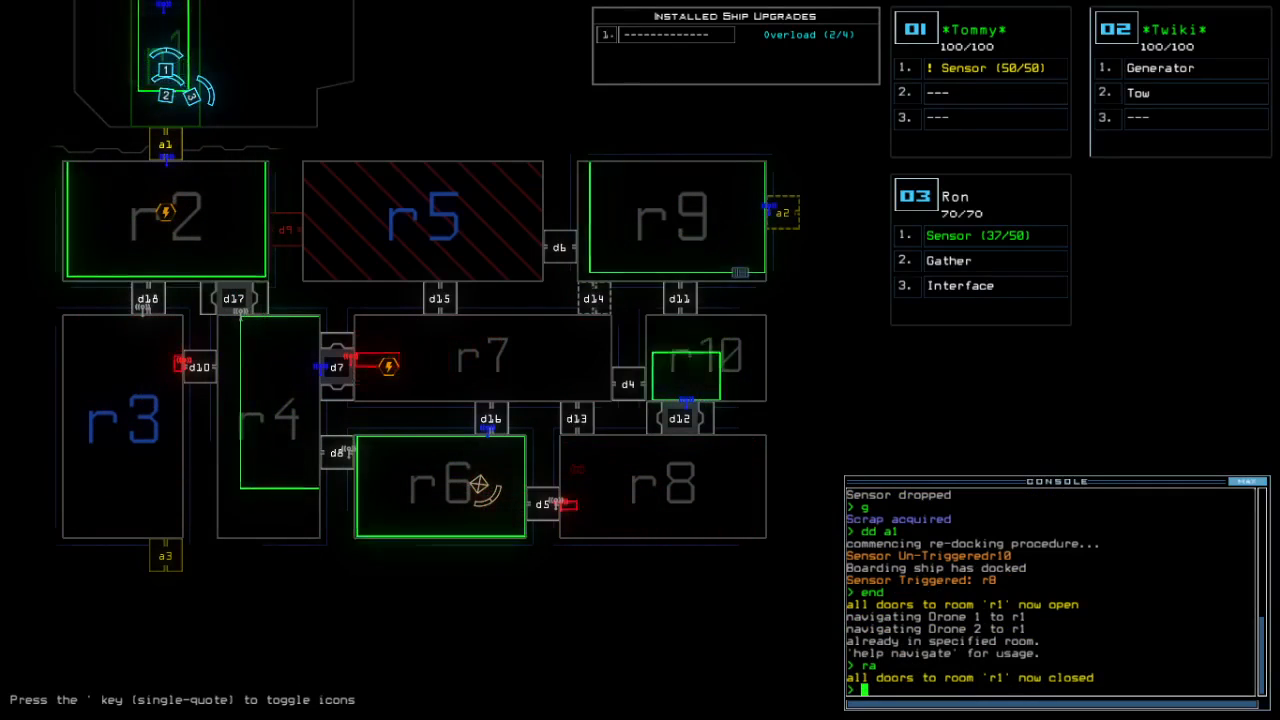
- End the mission with a total of 870 and dismiss the score dialog to the daily leaderboard
key(Return)
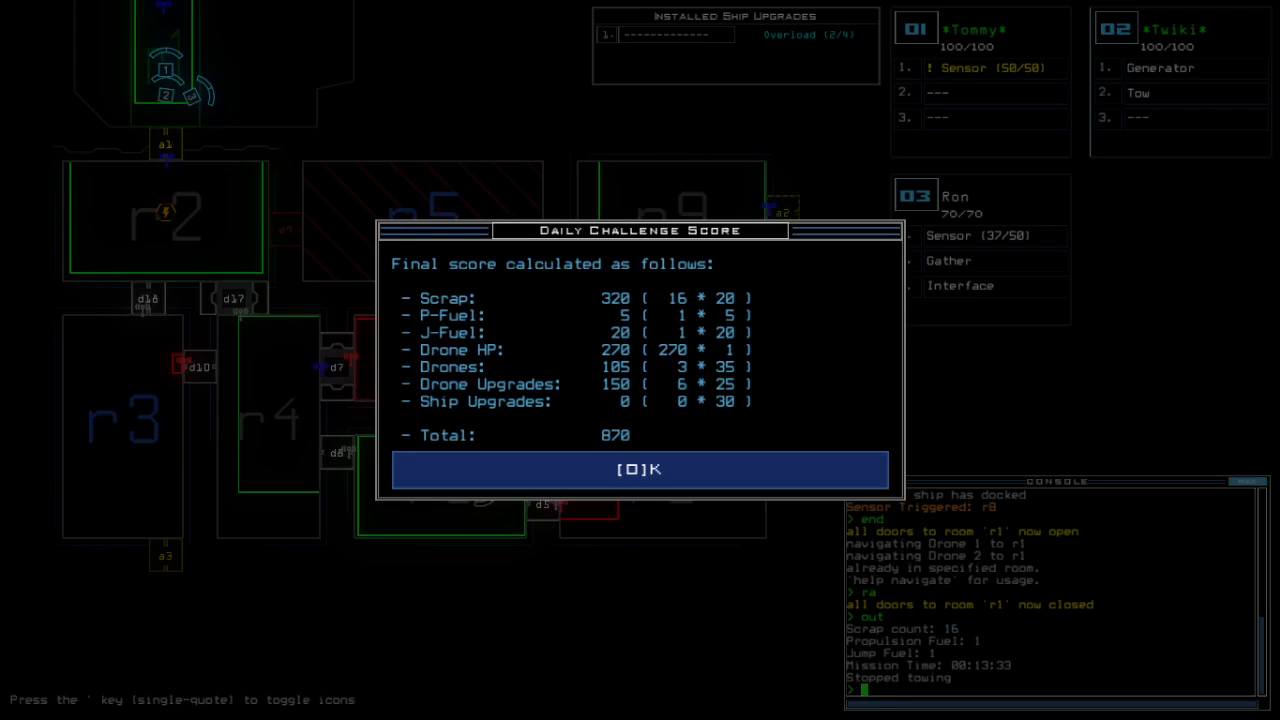
click(640, 468)
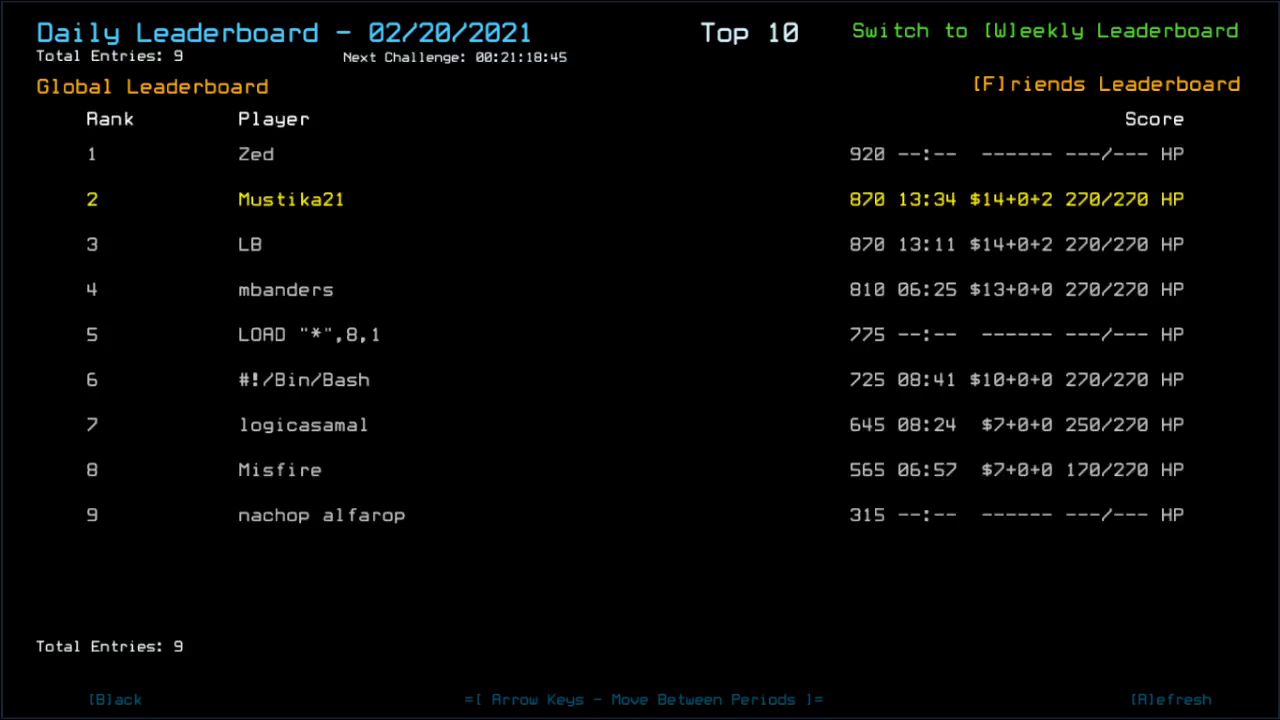